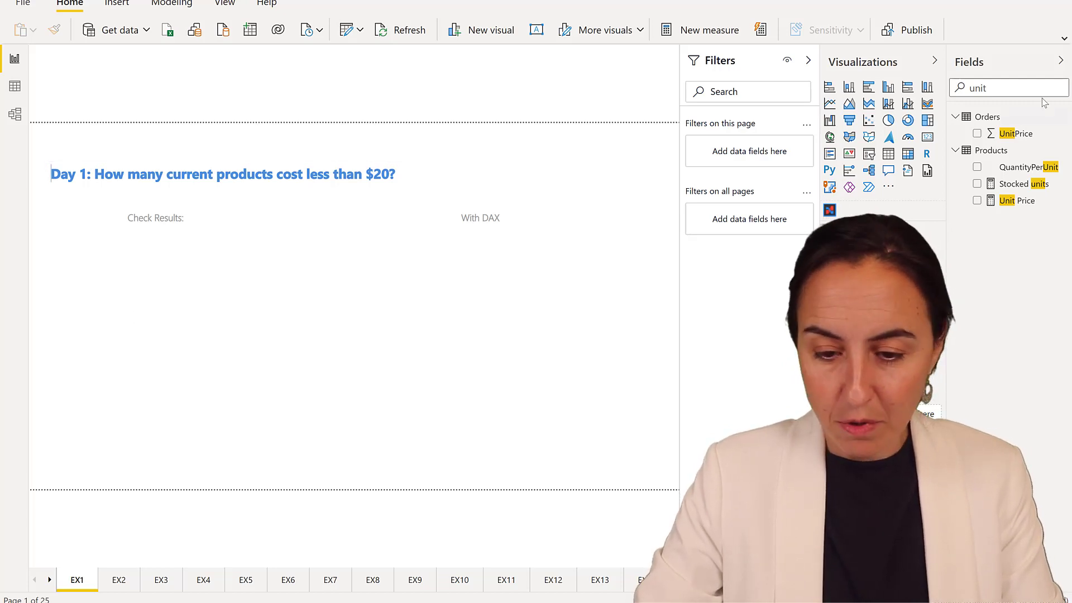
Step: Build a table of ProductName and Unit Price from the Products fields
type("prod")
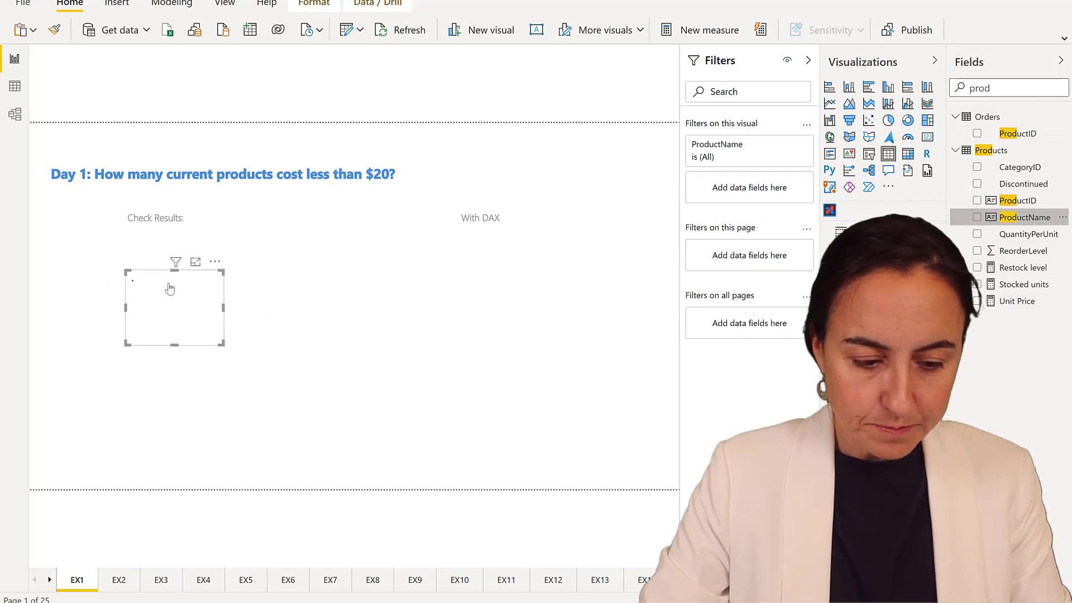
left_click(977, 217)
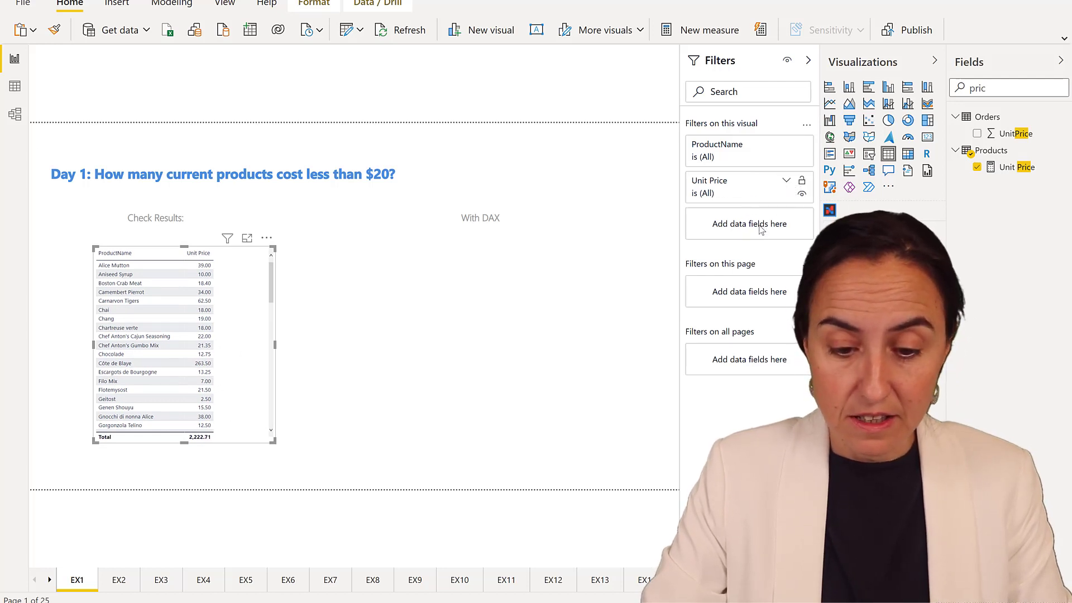
Step: Filter the table to Unit Price below 20 and add a ProductName count column
type("20")
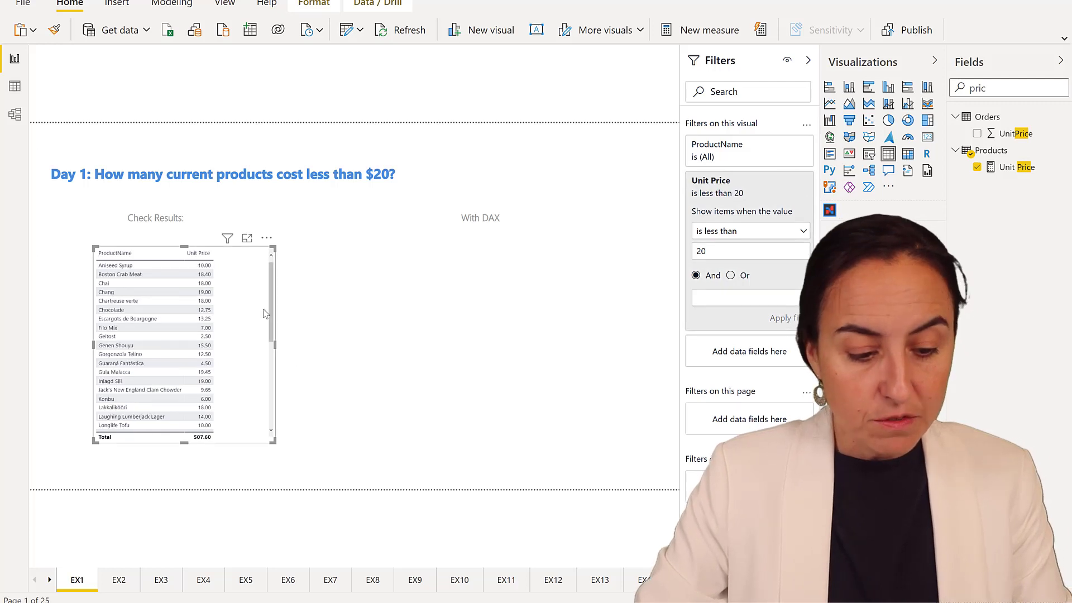
mouse_move(478, 232)
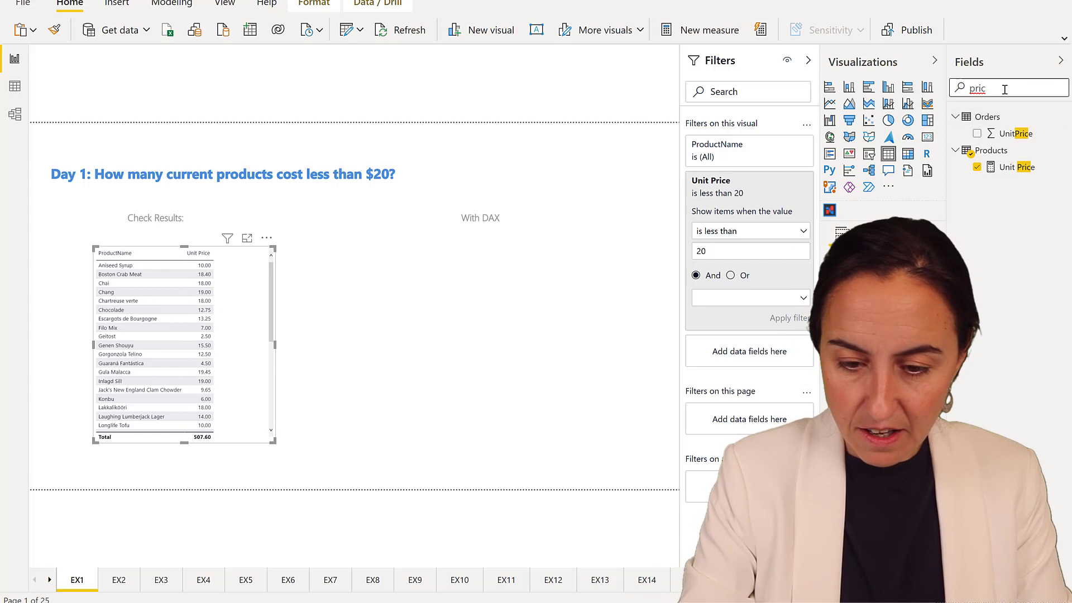
type("produ")
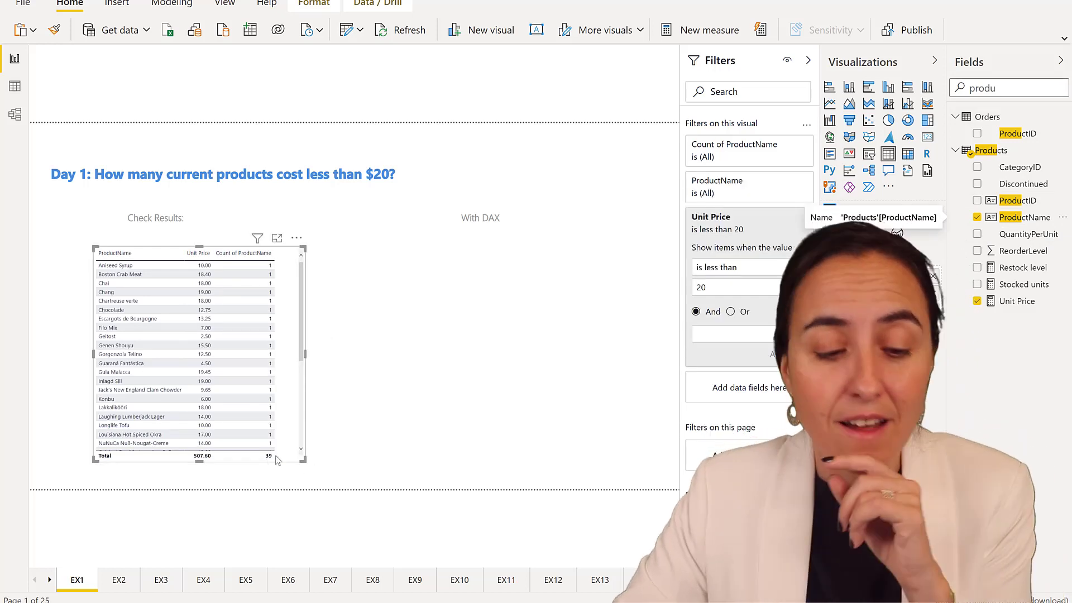
Step: Search for Discontinued and place Products > Discontinued in the visual's filters
left_click(222, 173)
type("d")
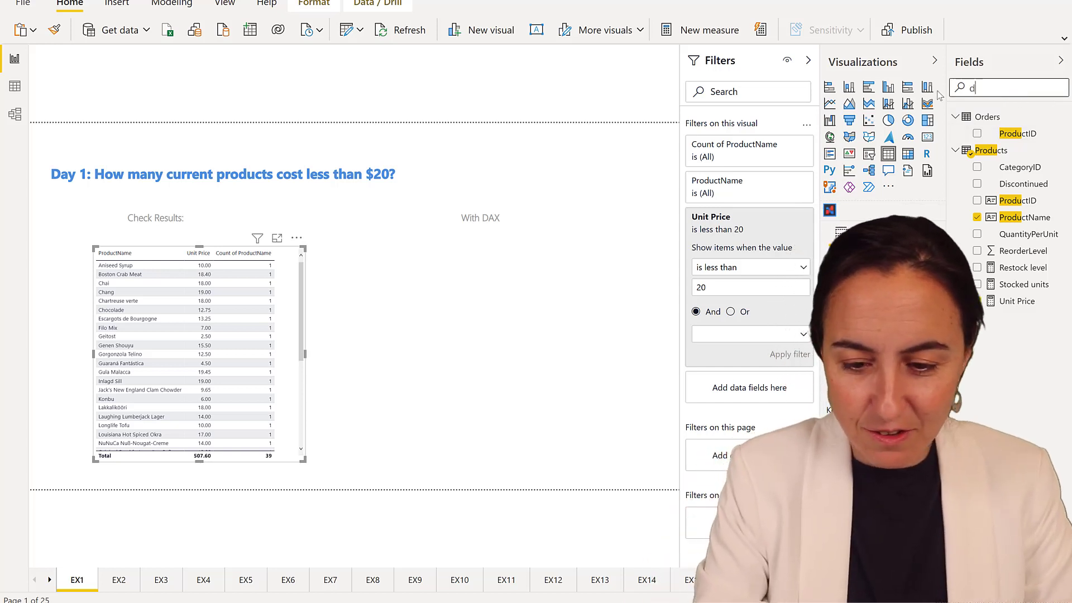
type("isc")
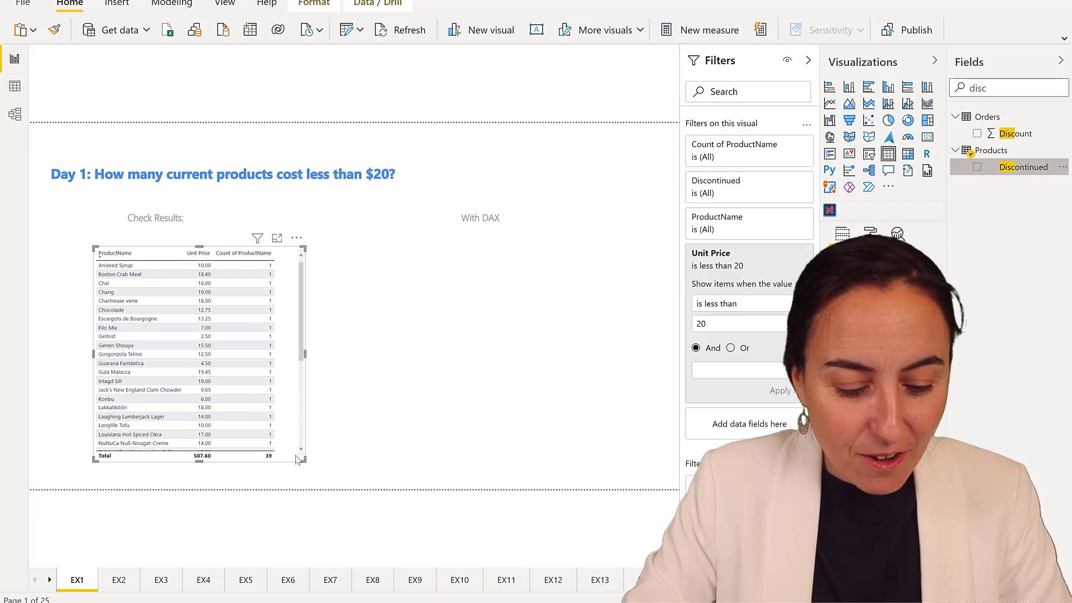
Step: Add a Discontinued column and filter it to False, leaving 37 products
left_click(977, 167)
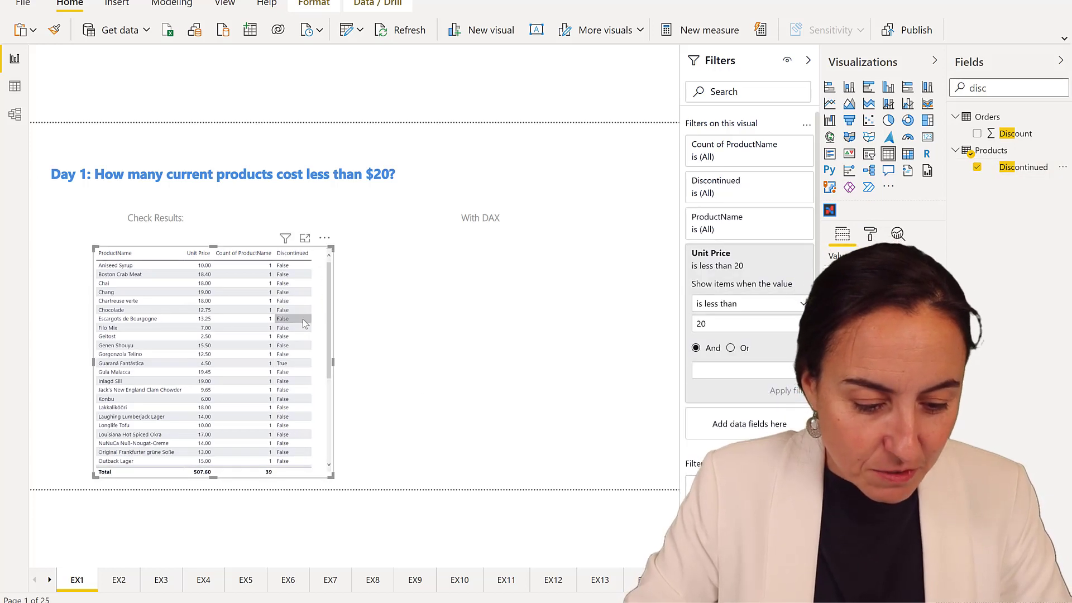
scroll("down", 3)
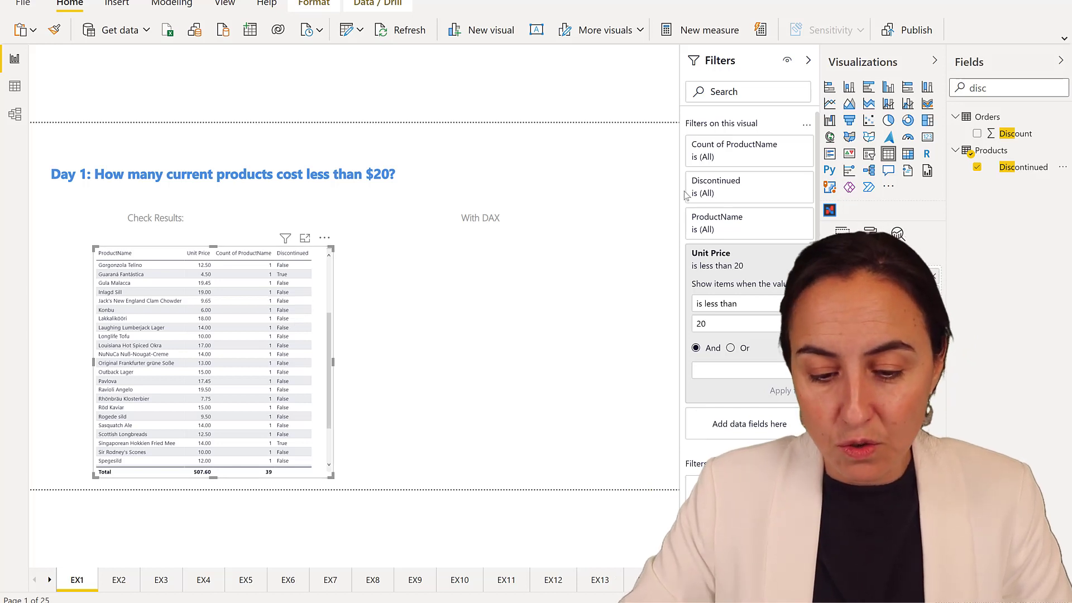
left_click(715, 186)
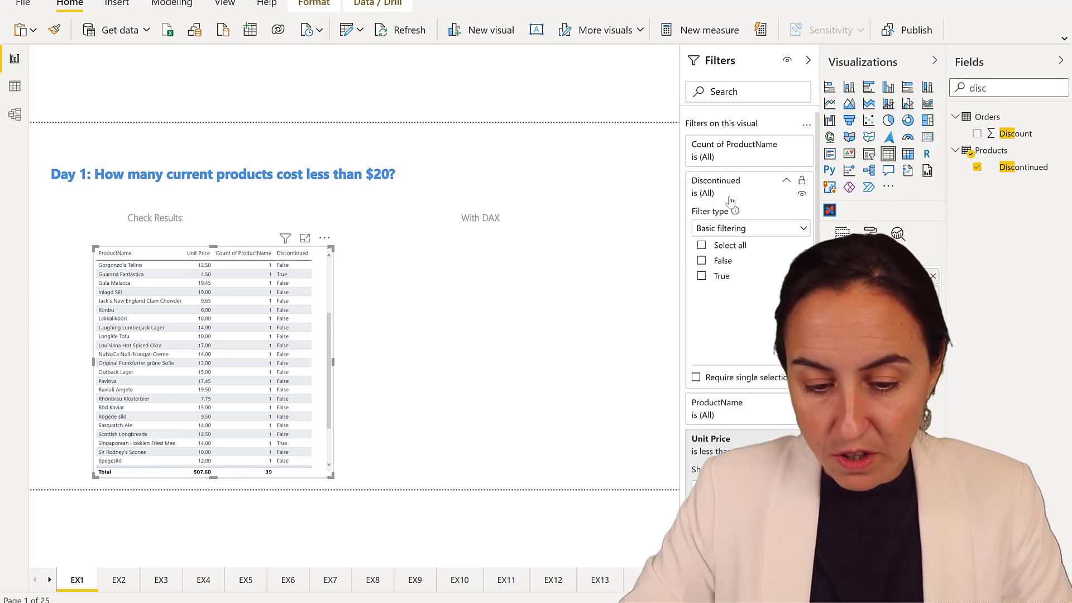
left_click(702, 261)
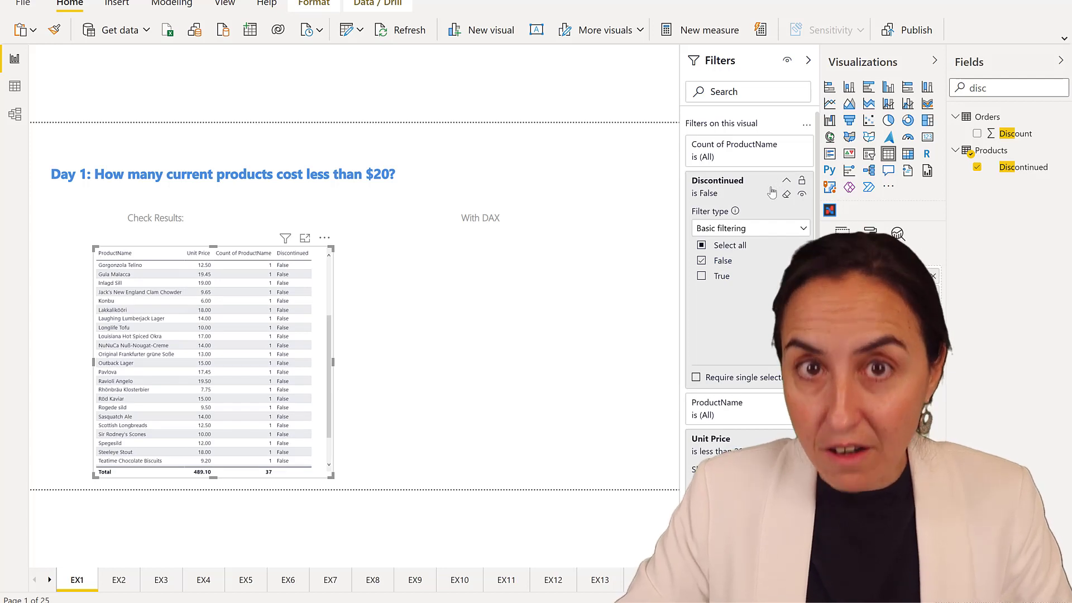
mouse_move(670, 381)
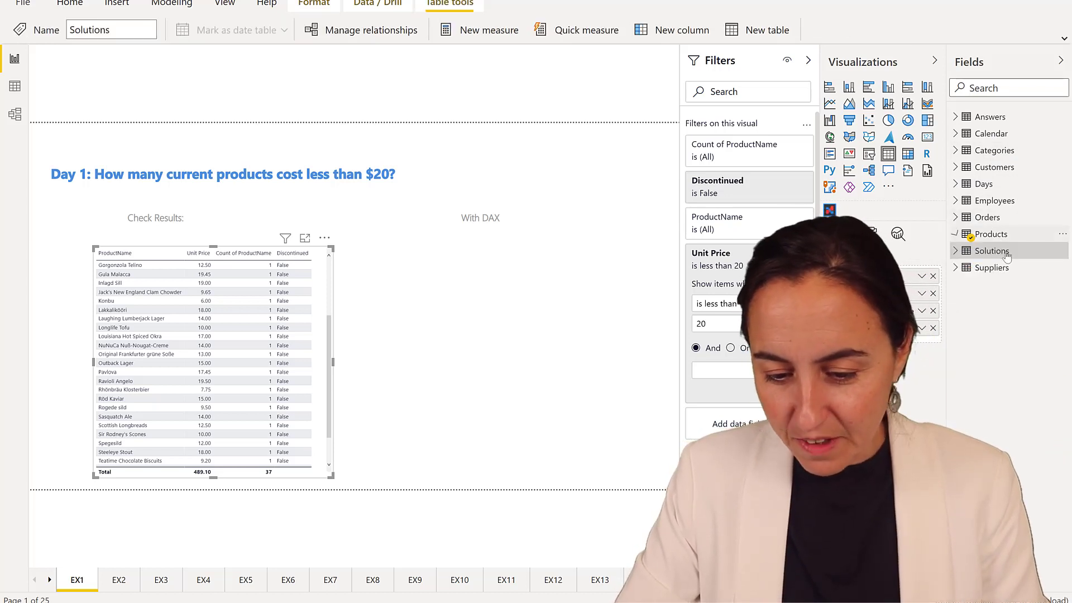
Step: Create a new measure named day1 in the Solutions table, starting with CALCULATE
right_click(987, 250)
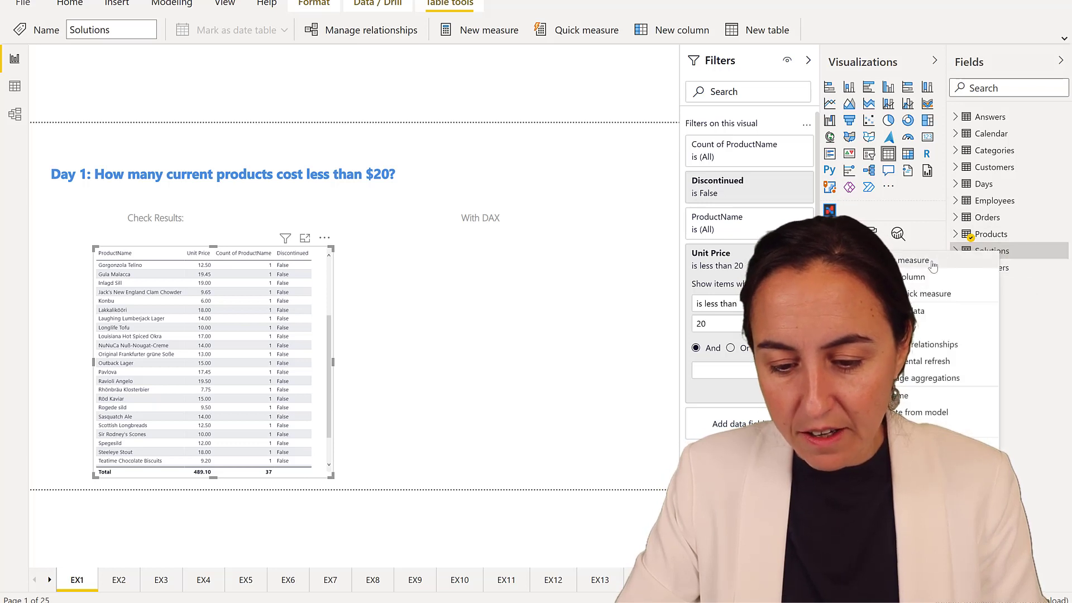
left_click(489, 29)
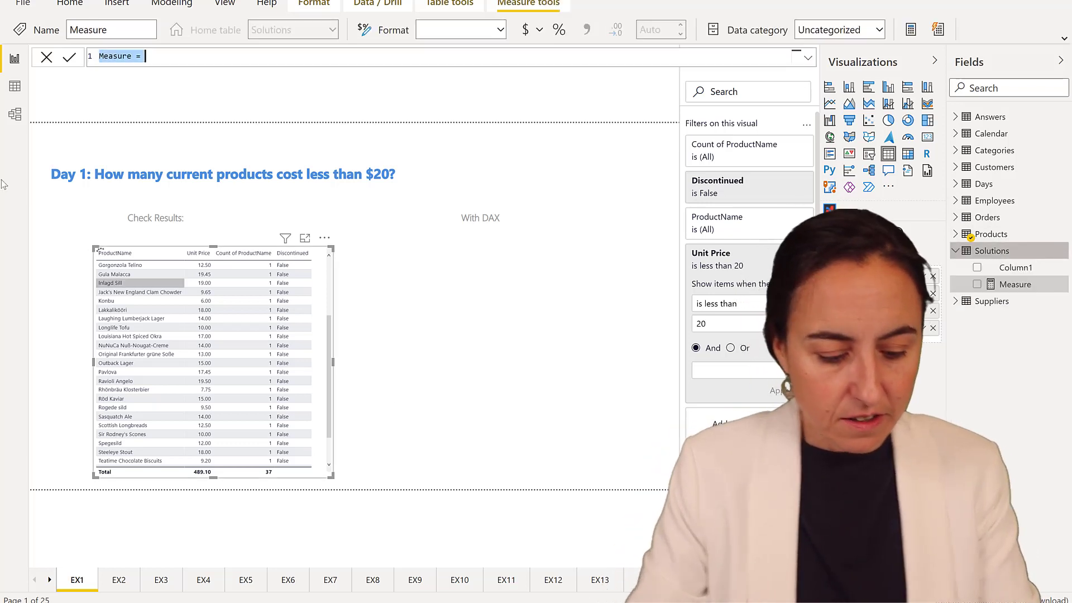
type("day1 =")
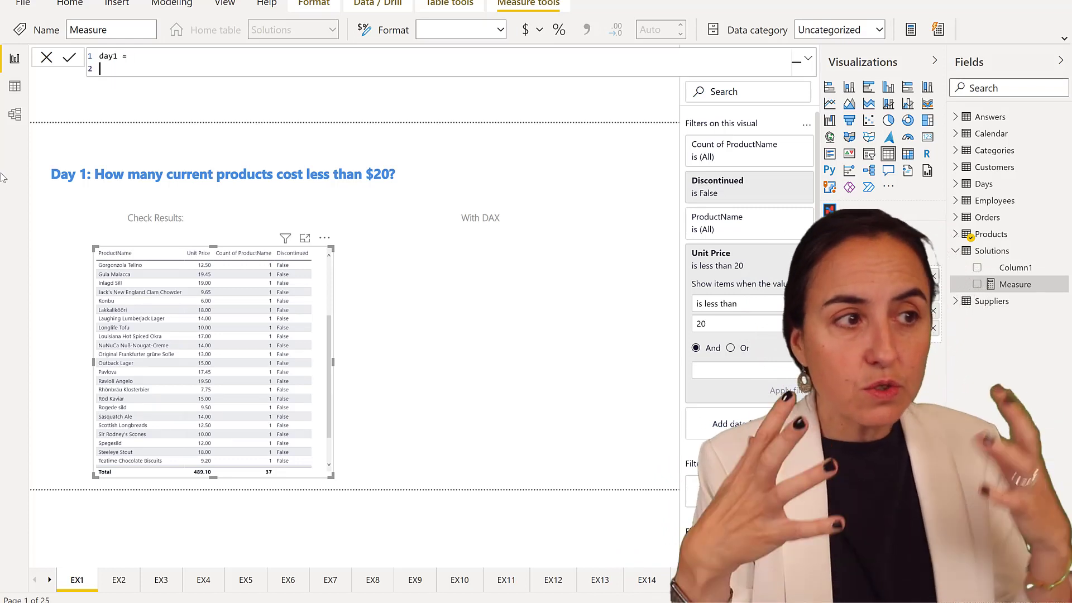
type("c")
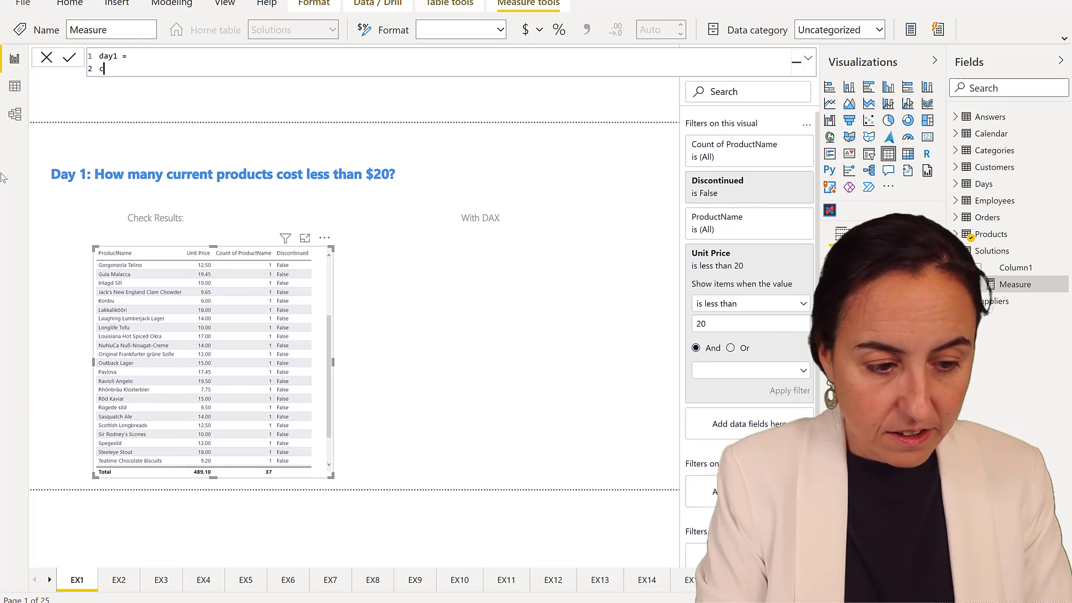
type("CALCULATE(")
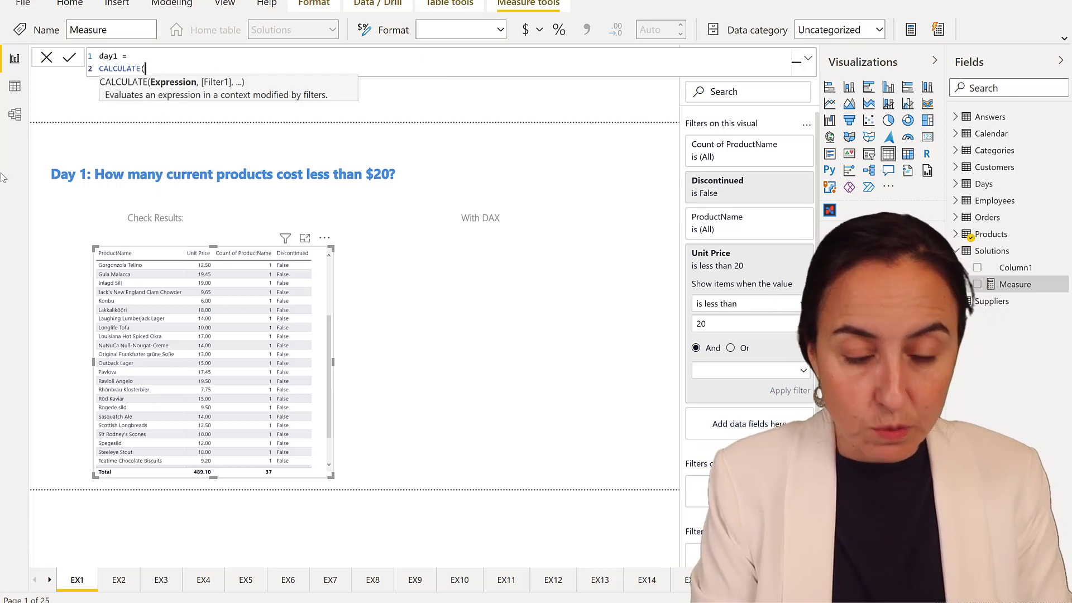
Step: Make day1 count Products[ProductName] with FILTER(Products, [Unit Price]<20)
type("CO")
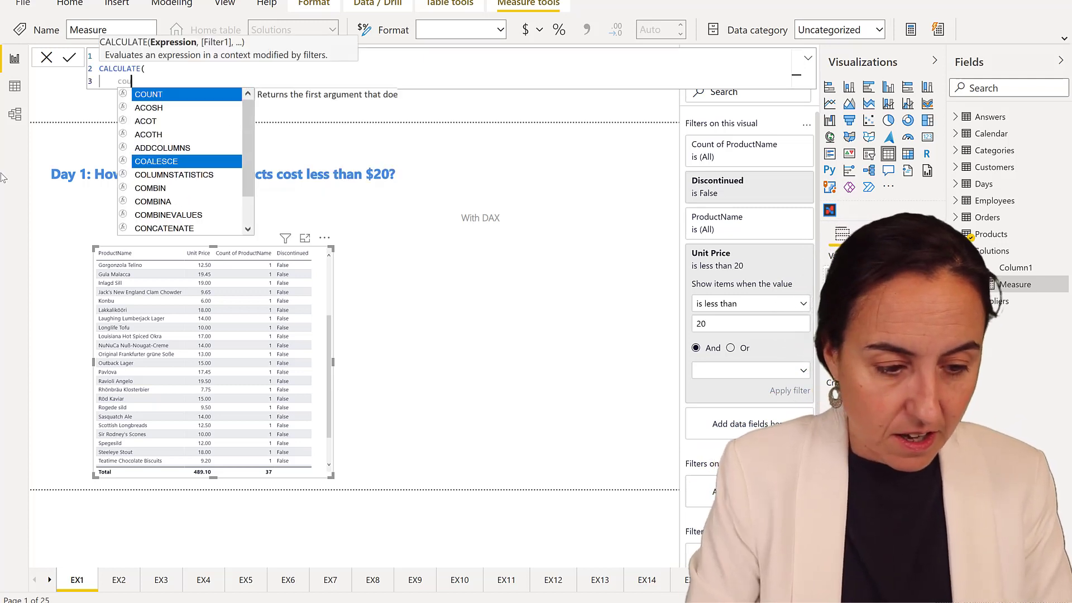
type("COUNTA(products[ProductName]),")
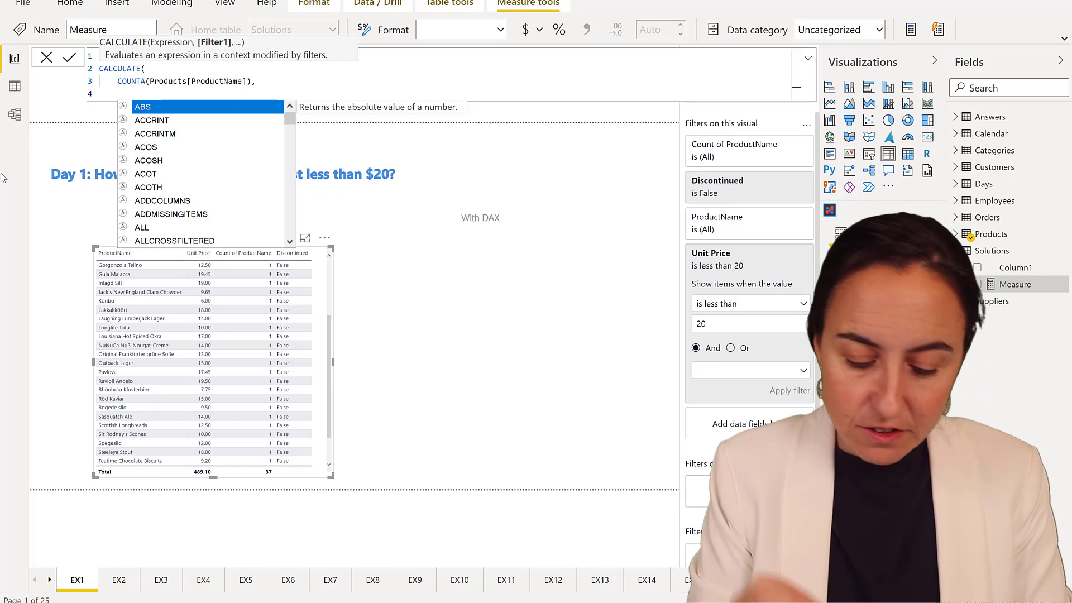
type("fi")
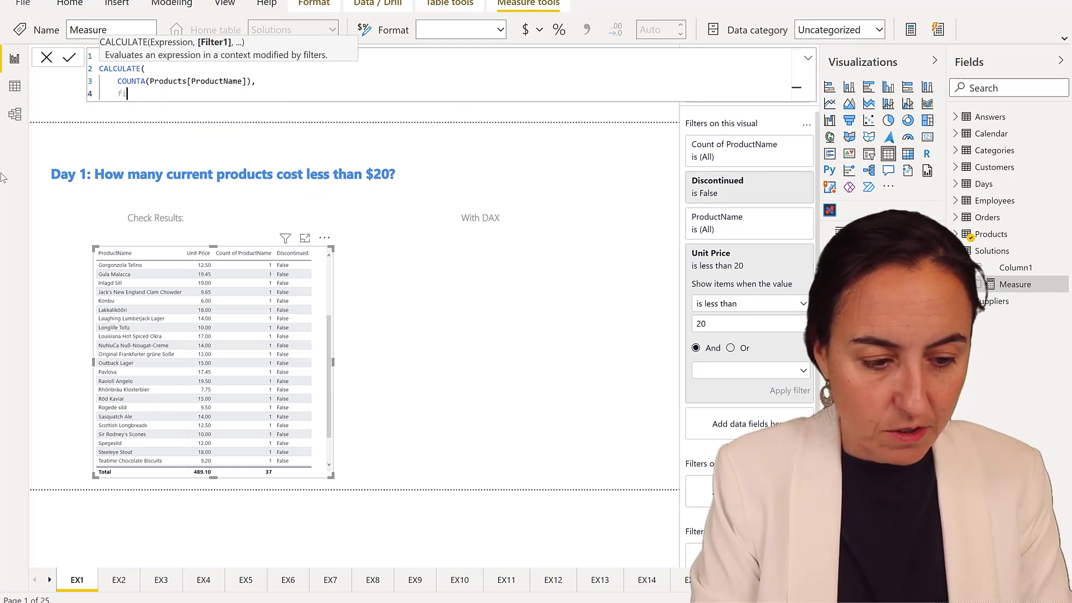
type("FILTER(")
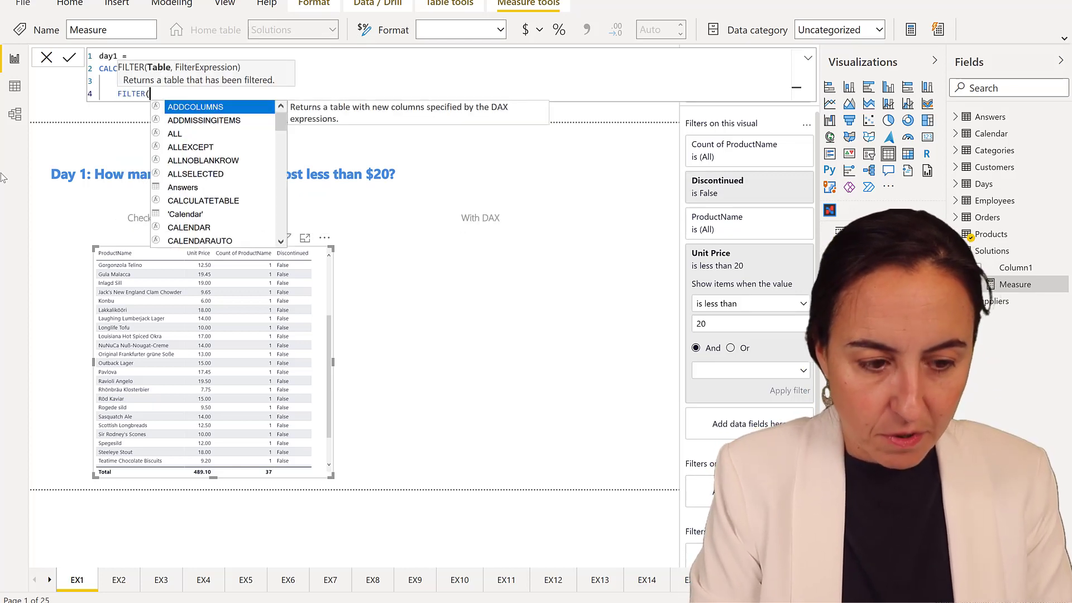
type("Products, u")
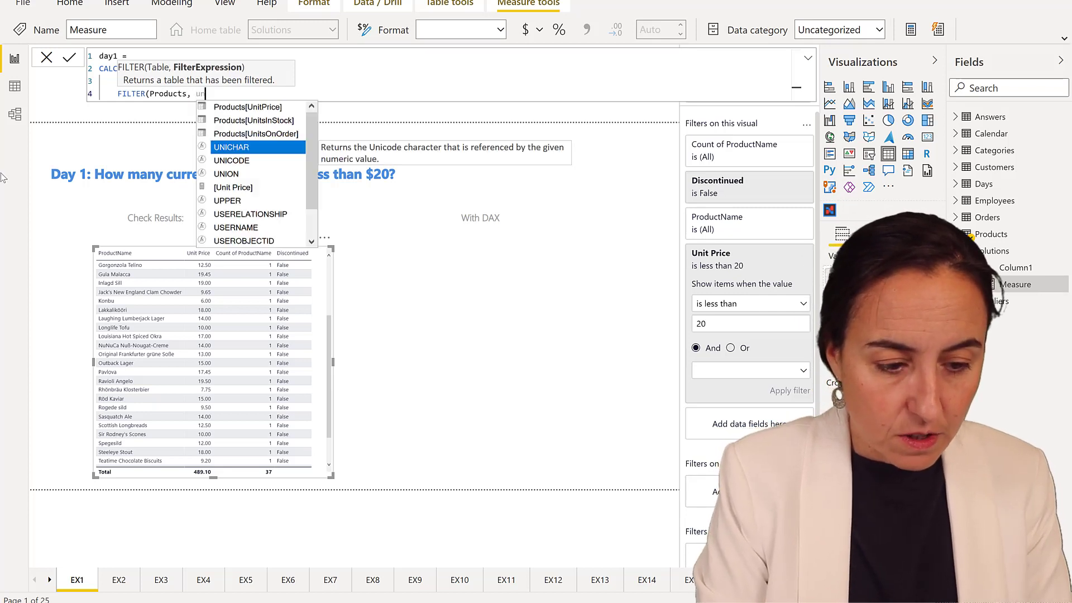
type("nit Price]>")
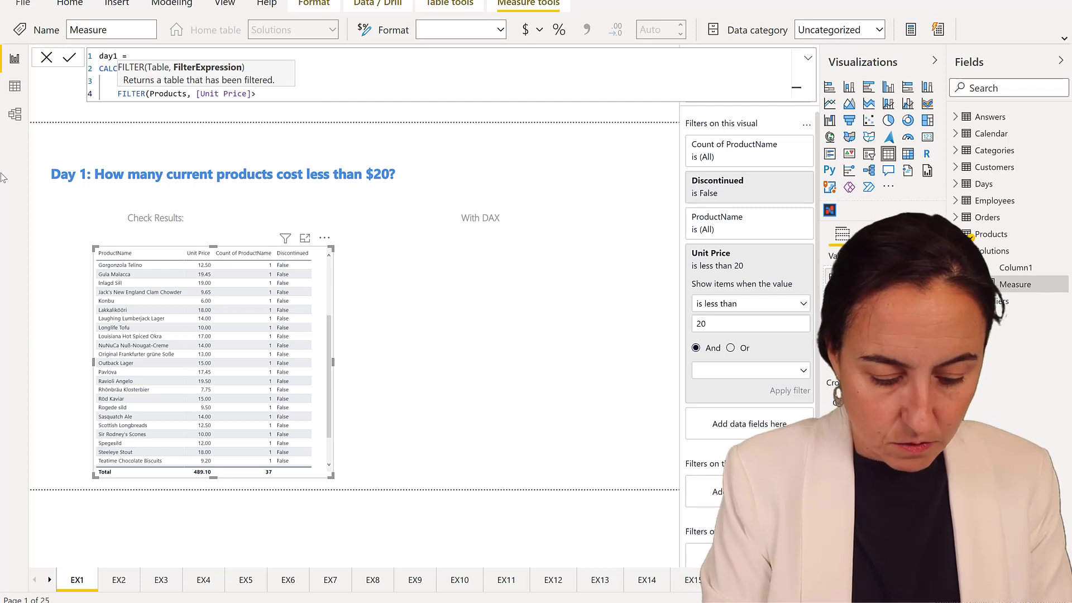
type("<20")
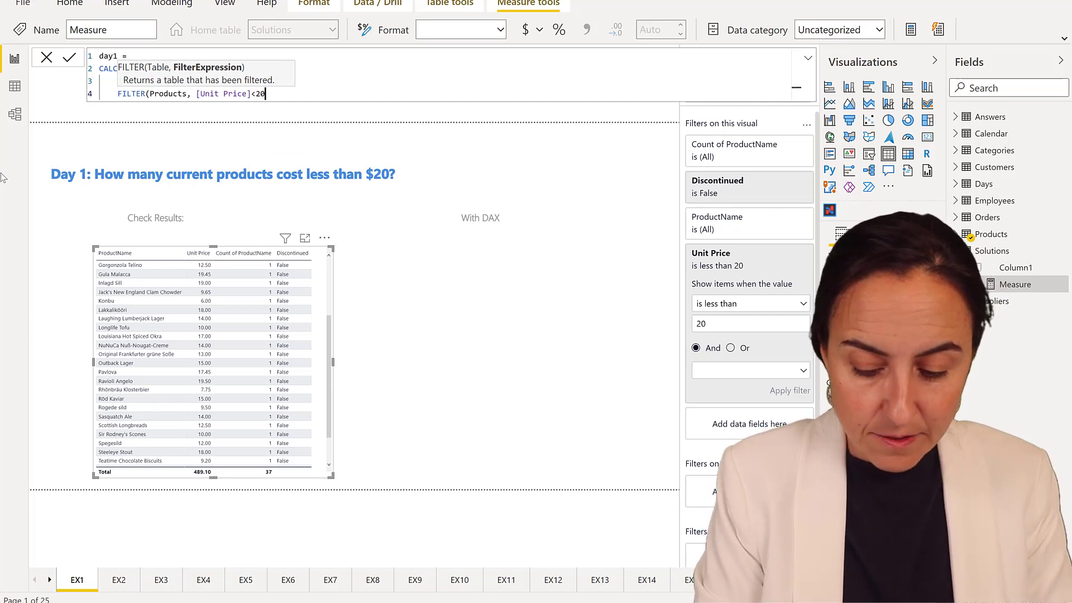
type(",")
type("FILTER(")
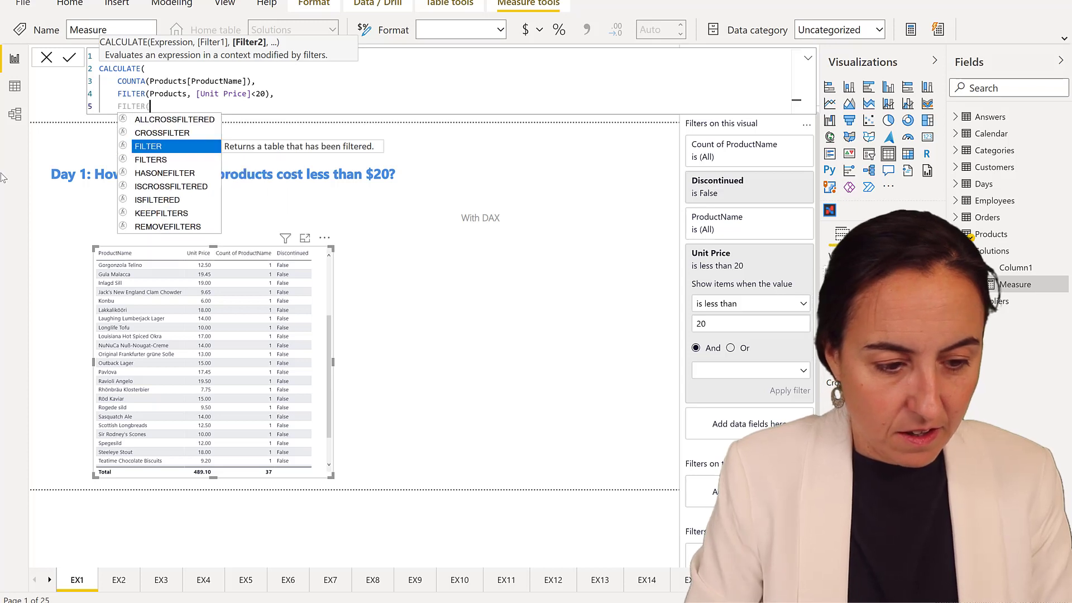
Step: Add FILTER(Products, Products[Discontinued]=FALSE()) as day1's second CALCULATE condition
type("pro")
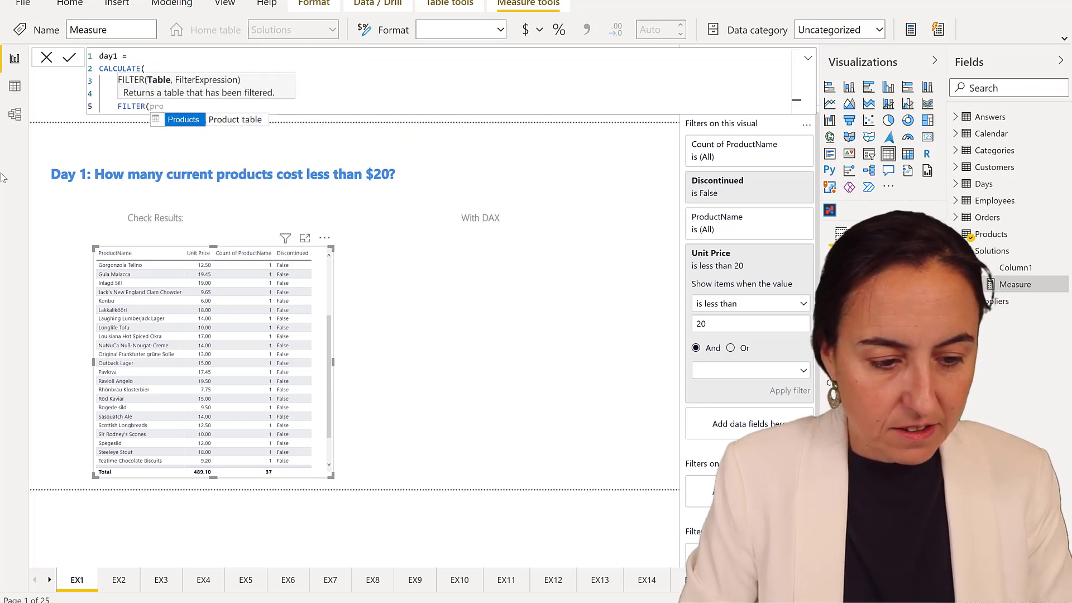
type("Products,")
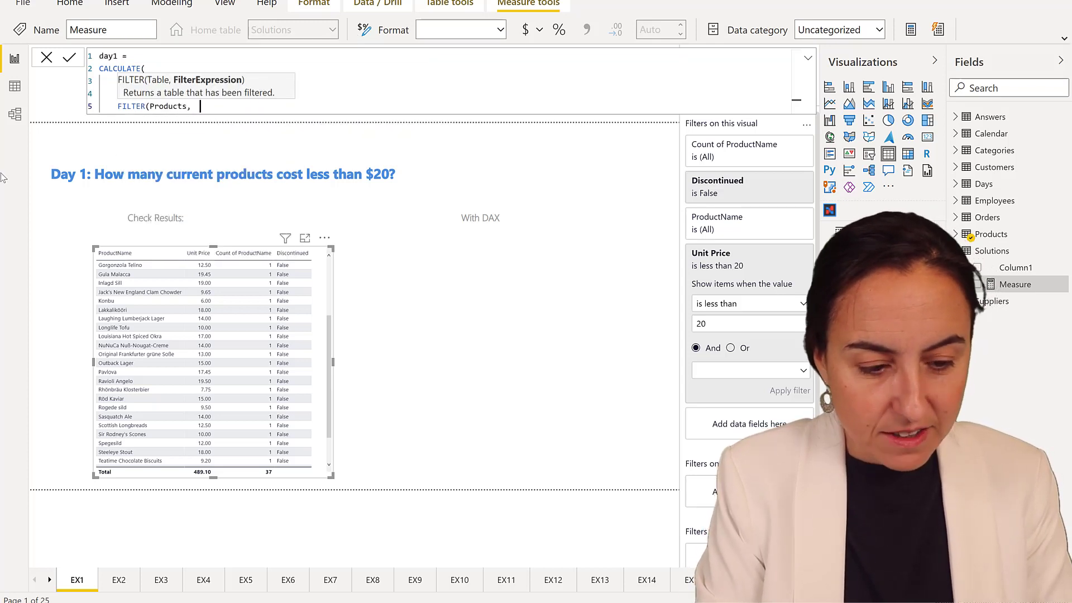
type("disc")
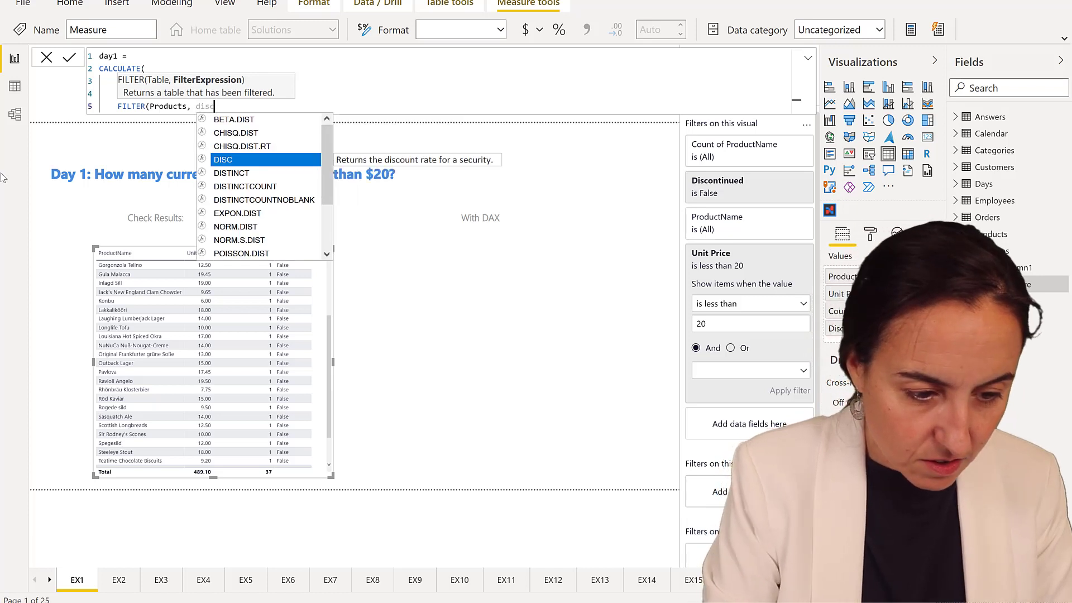
type("Products[Discontinued]=")
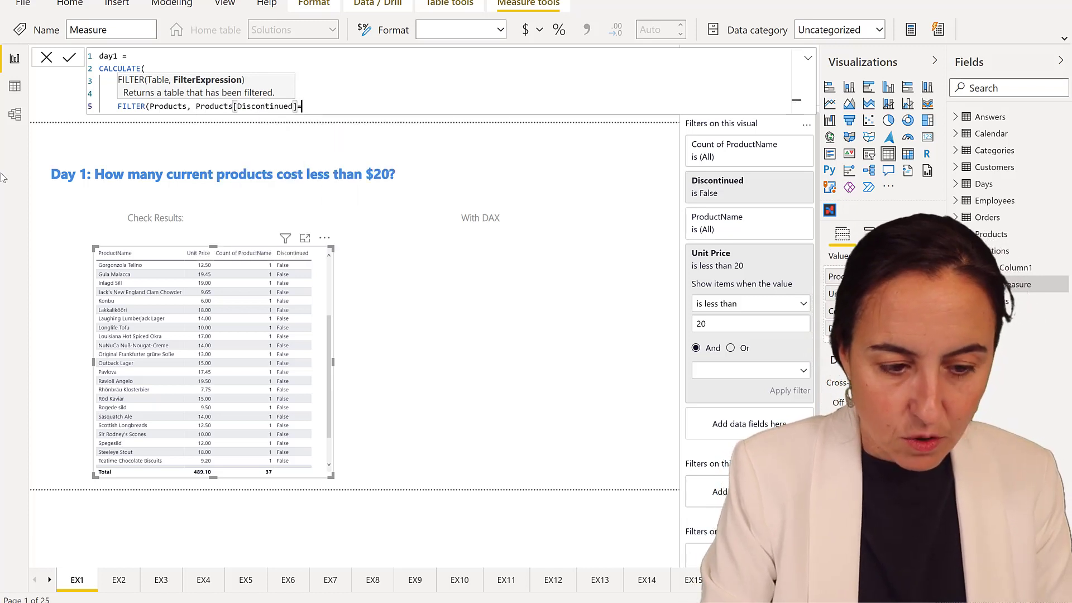
type("f")
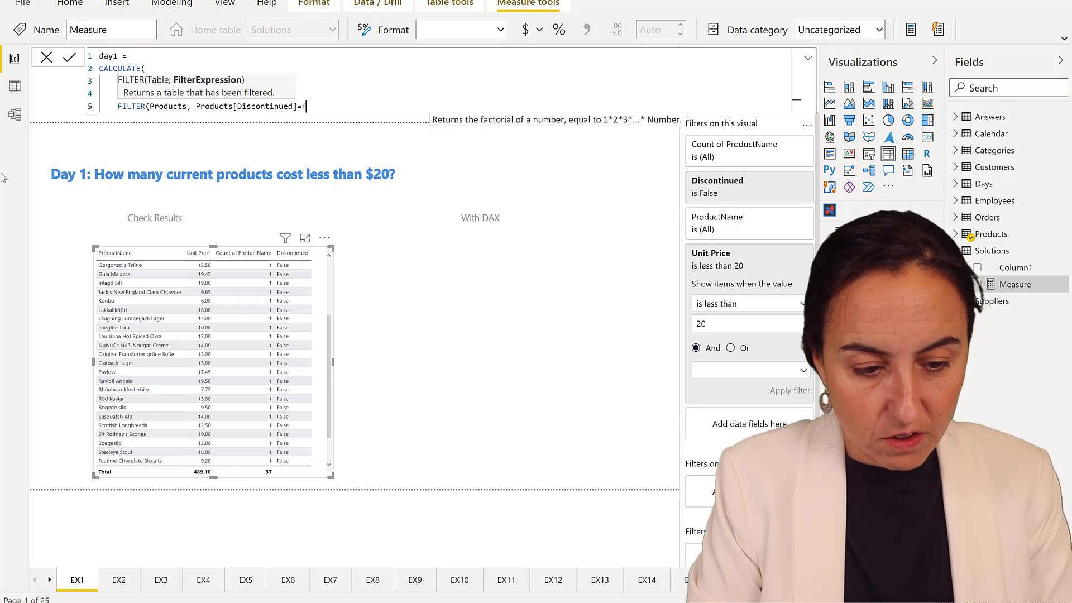
type("FALSE()")
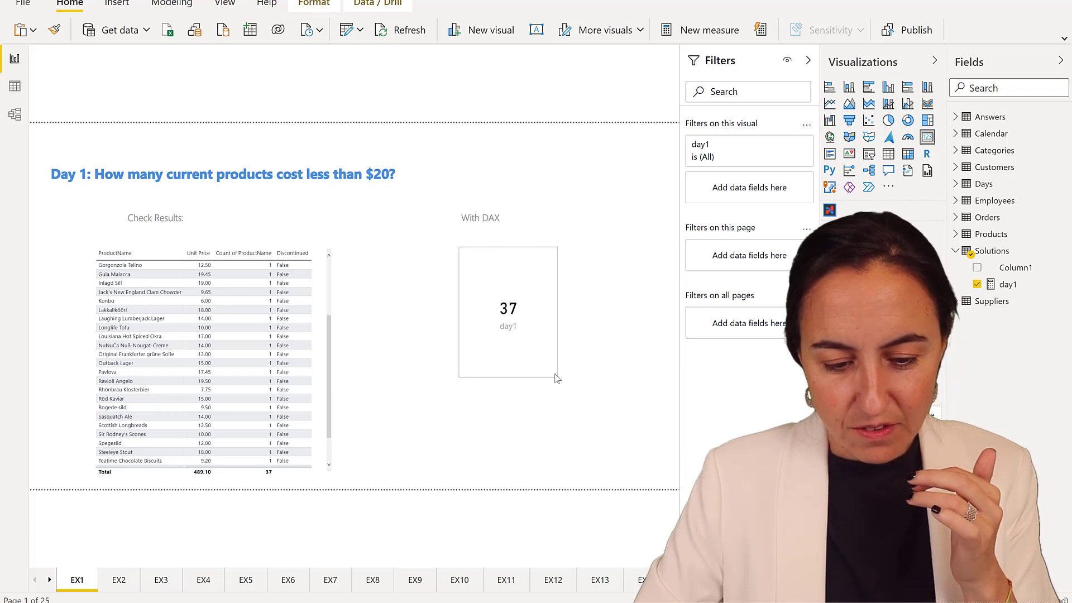
Step: Select the day1 card showing 37 beside the product table
left_click(508, 311)
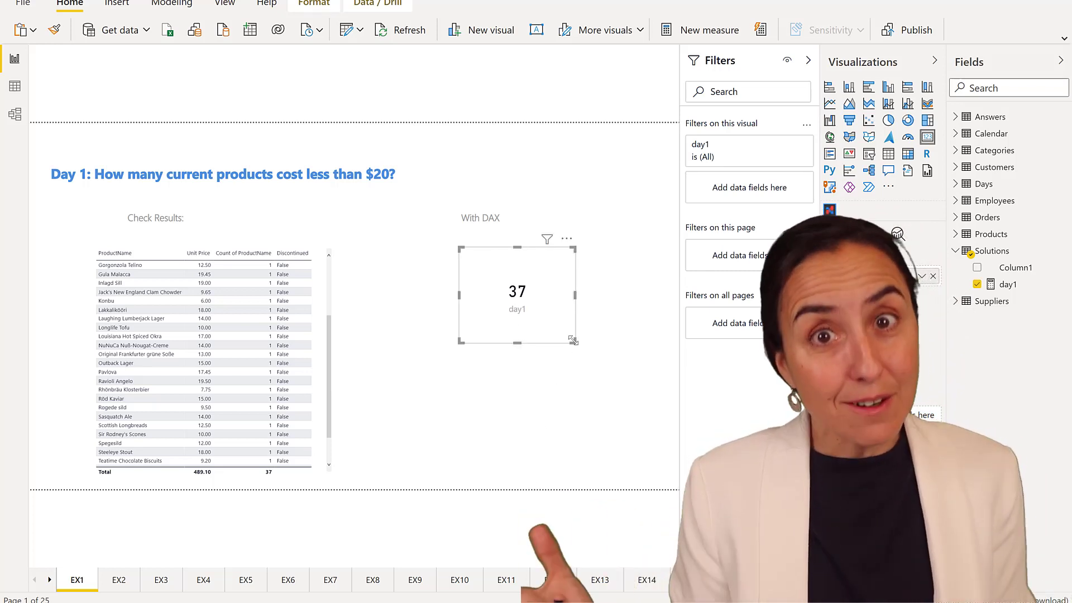